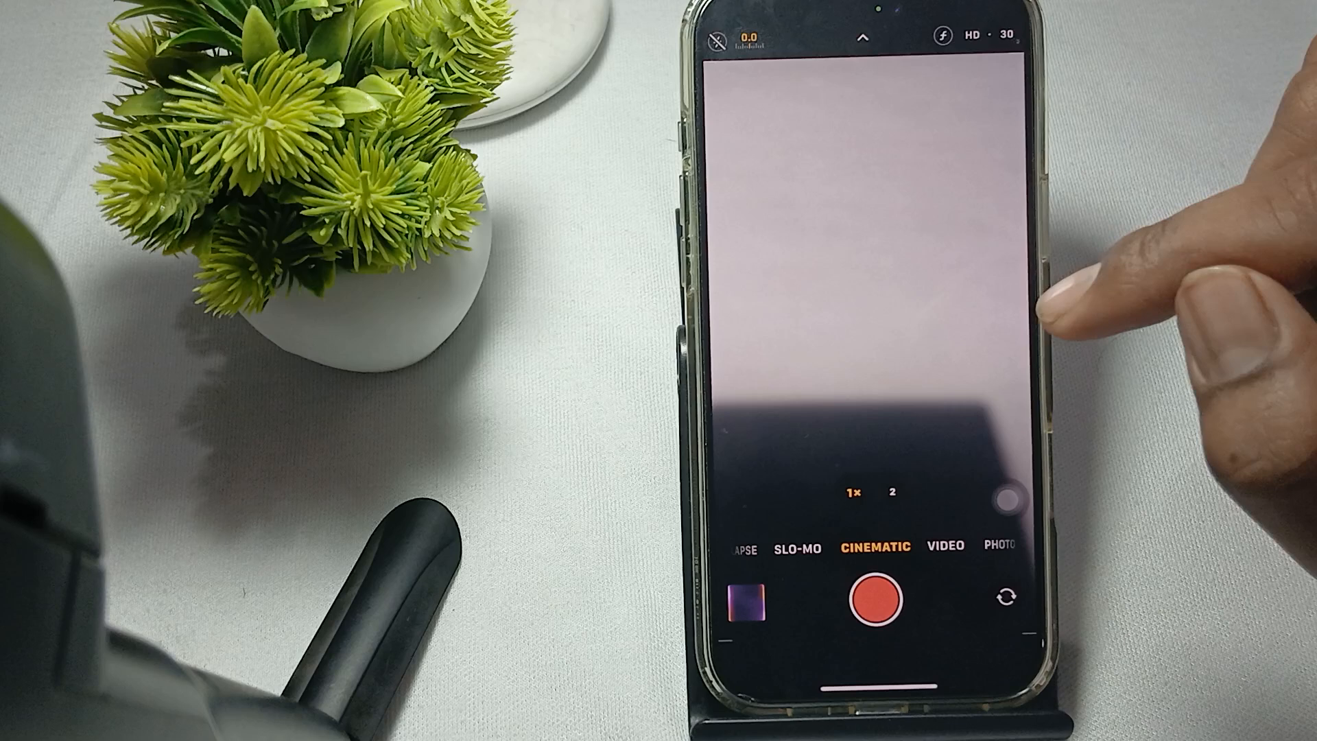
mouse_move(1050, 336)
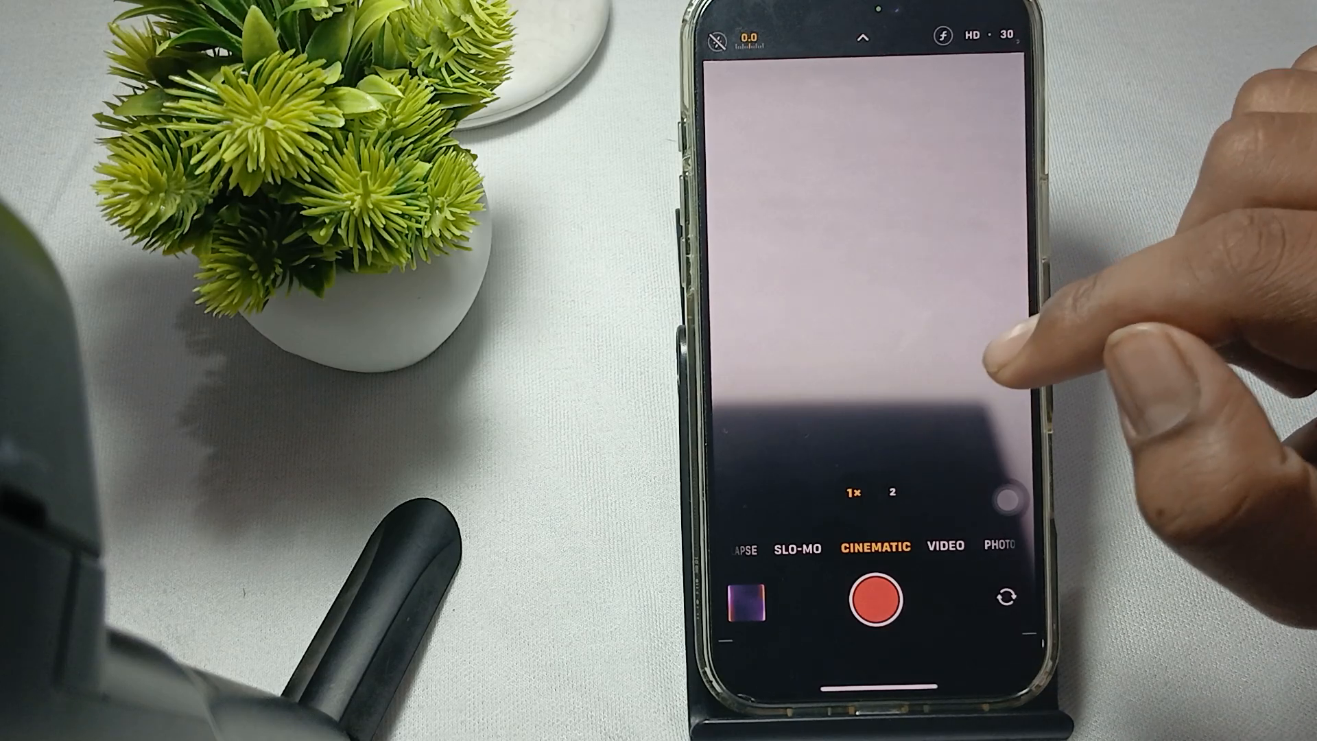
mouse_move(1176, 101)
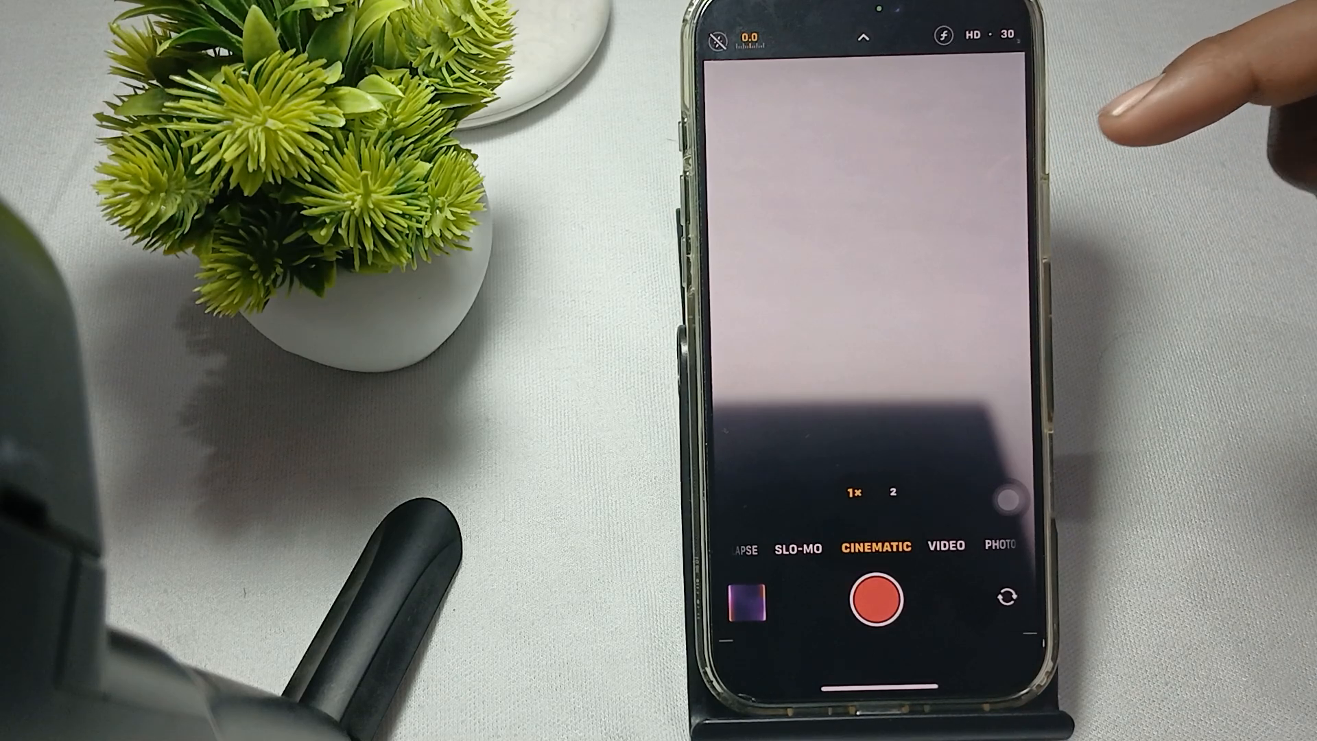
mouse_move(1134, 151)
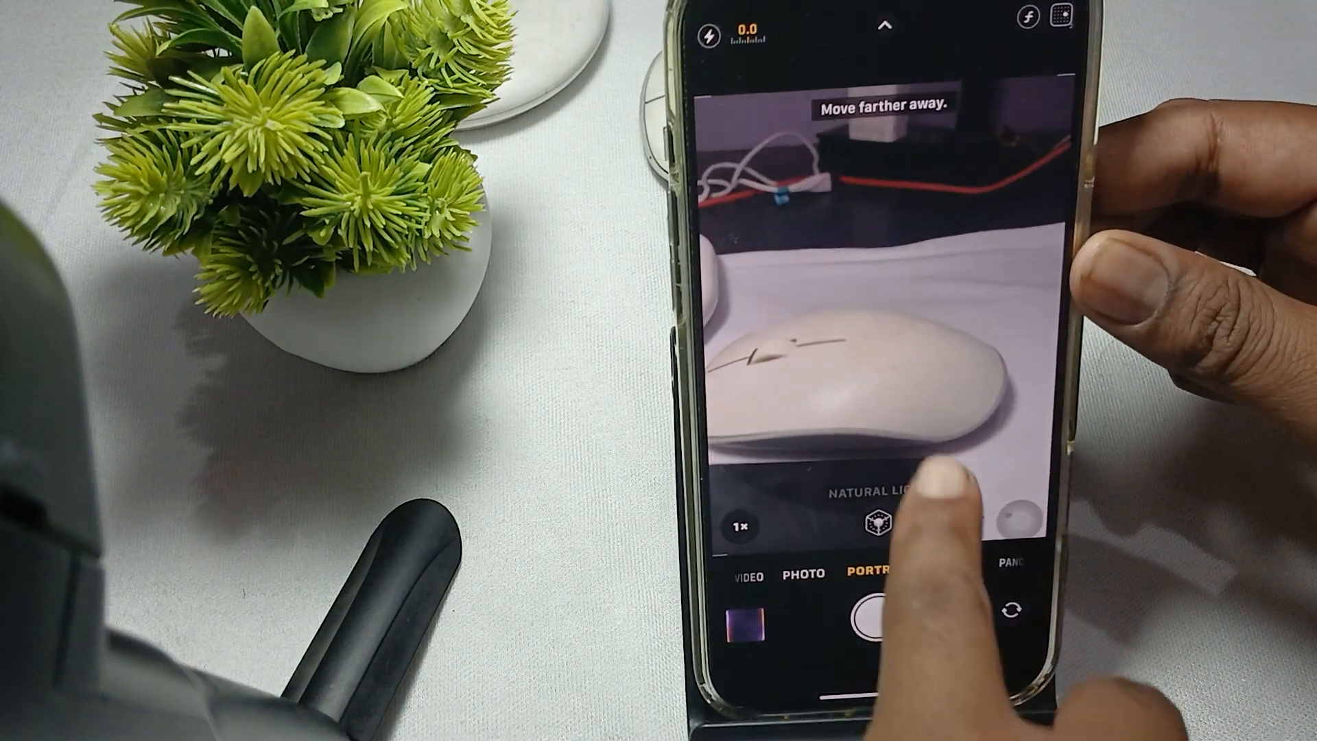
Step: Capture a Portrait-mode photo of the white mouse
left_click(873, 389)
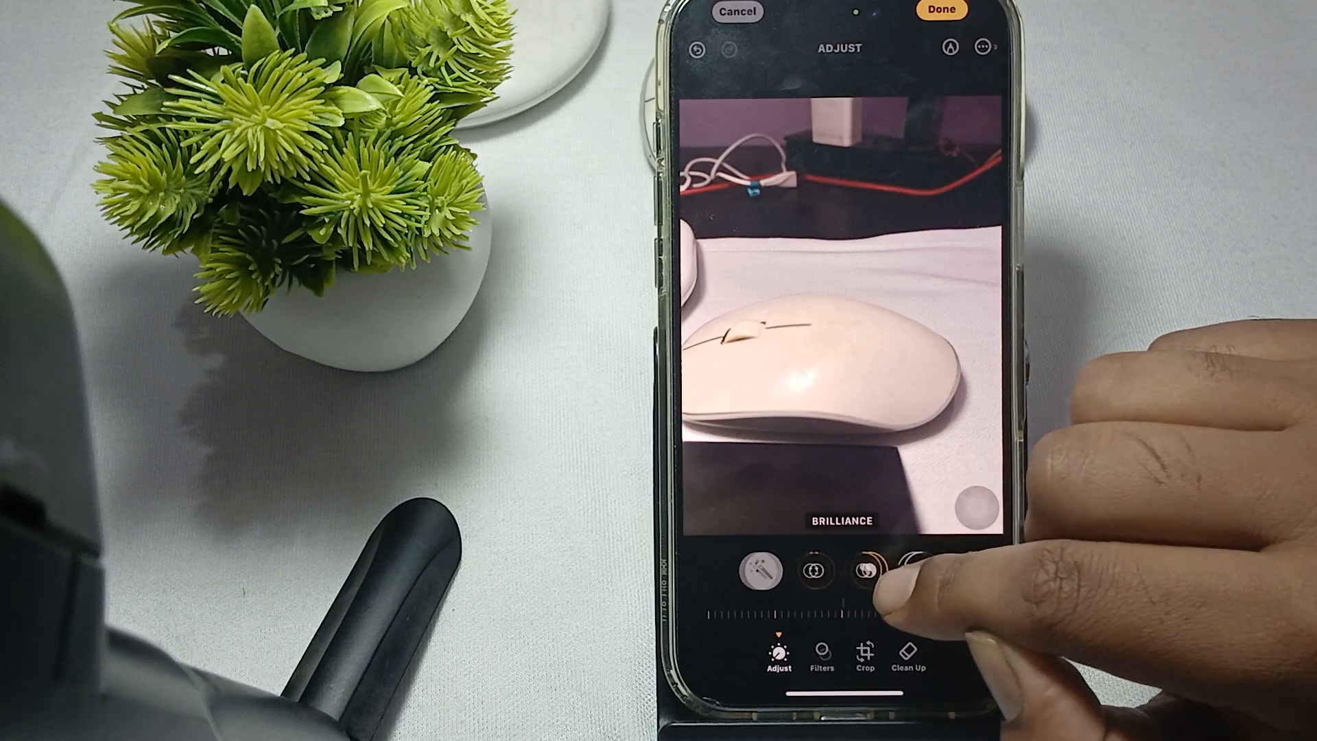
Step: Scroll the Adjust dials from Brilliance to Shadows on the mouse portrait
scroll("left", 3)
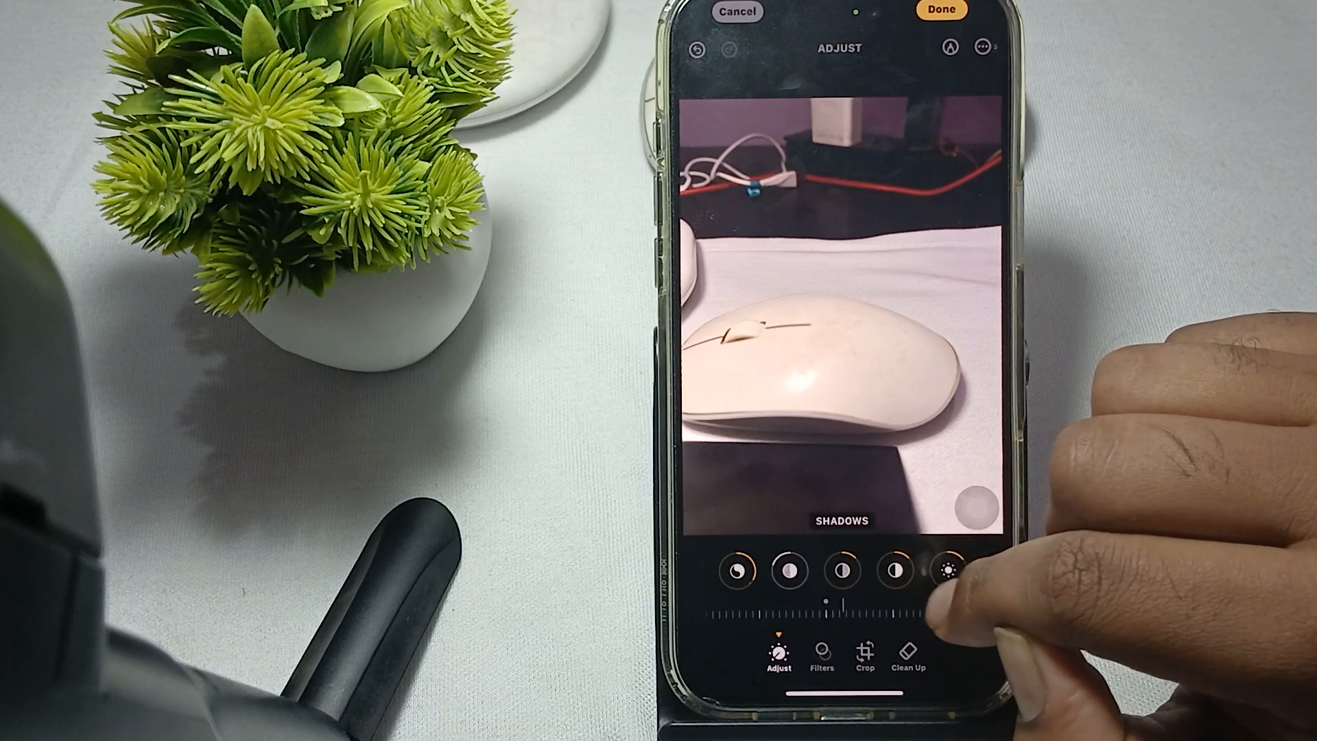